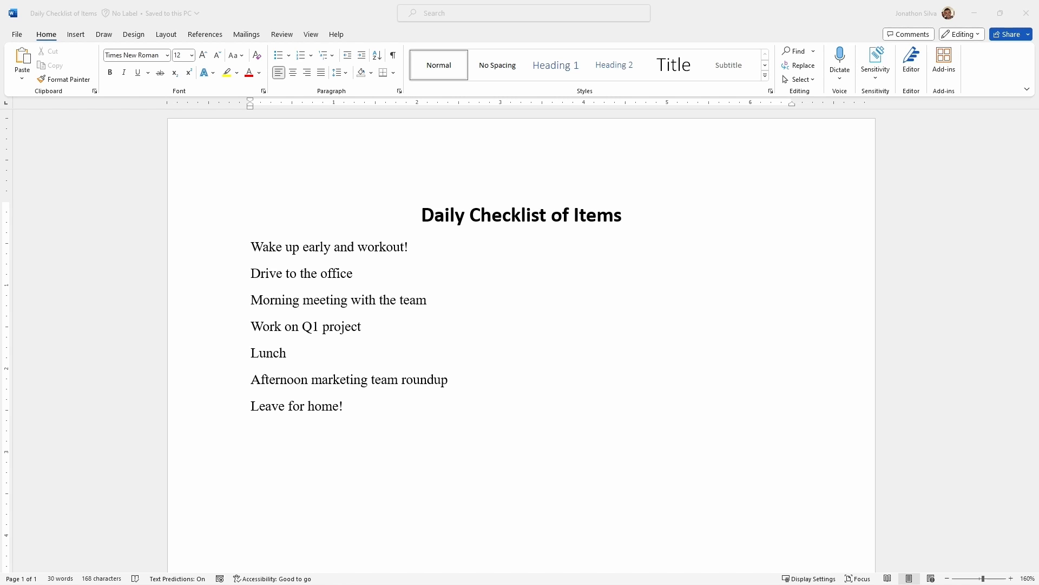
mouse_move(361, 37)
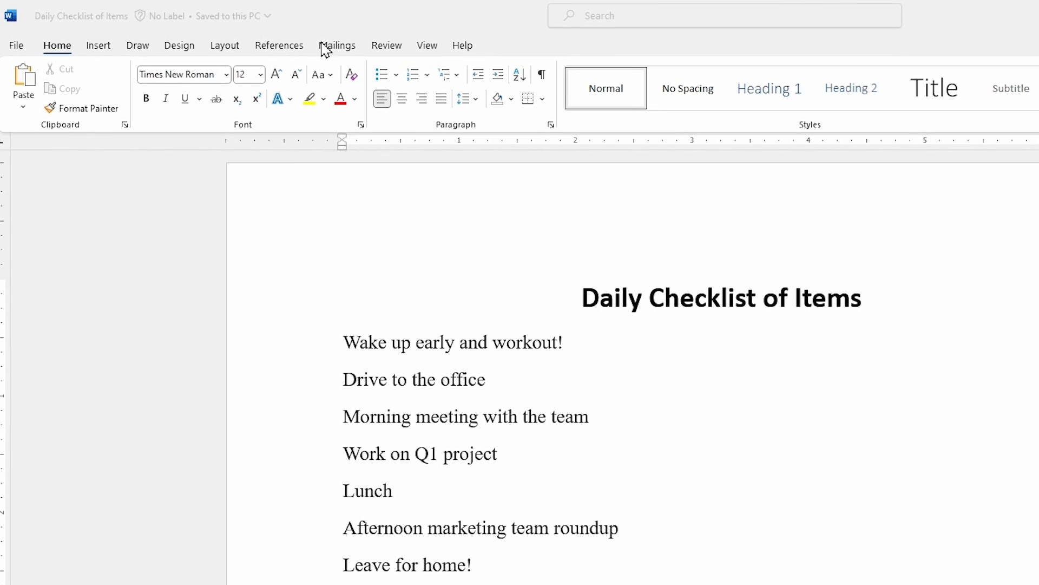
mouse_move(484, 53)
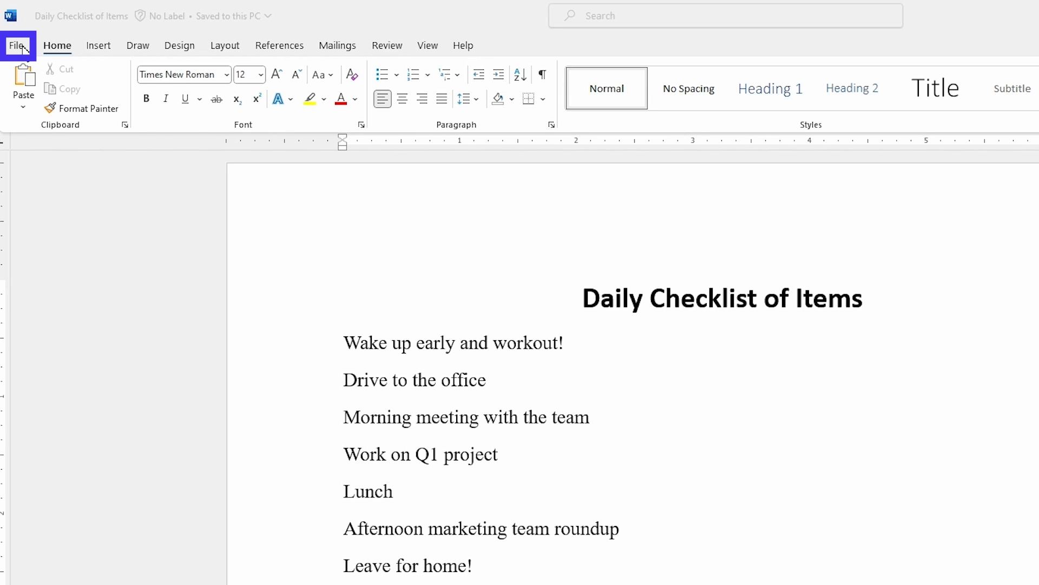
Enable the Developer tab under Customize Ribbon in Word Options.
click(17, 45)
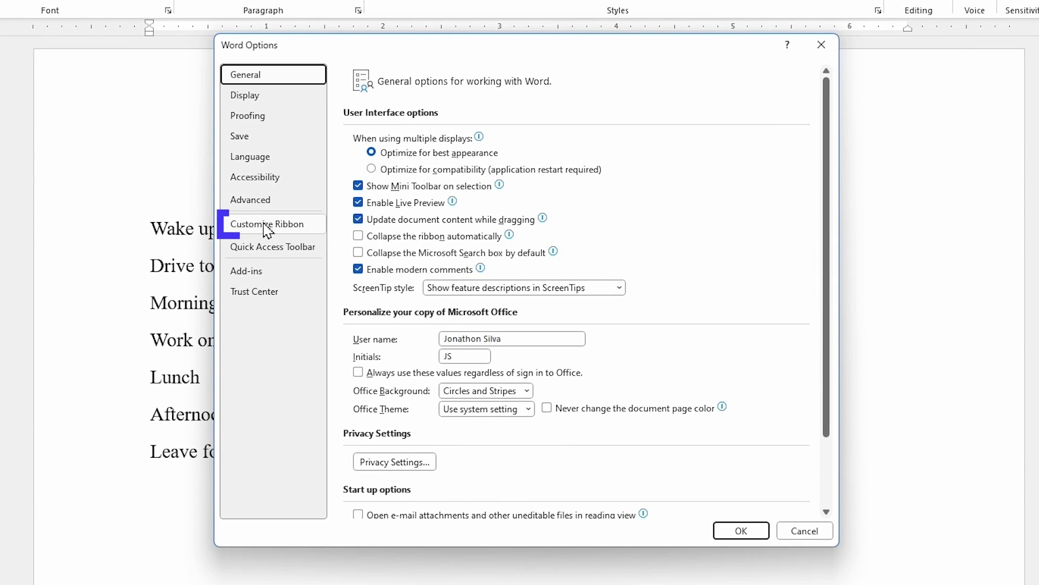
mouse_move(314, 232)
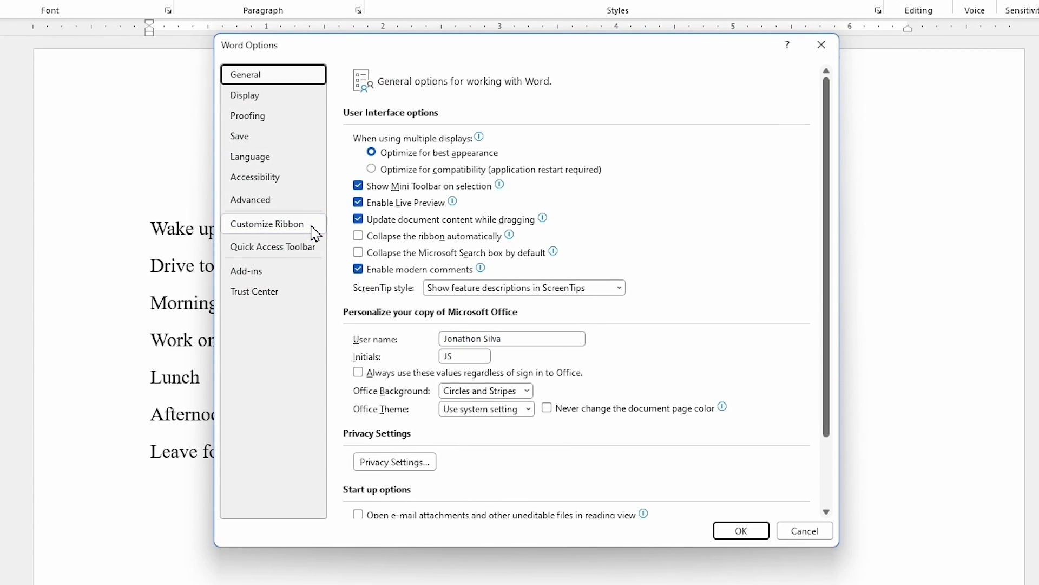
click(268, 223)
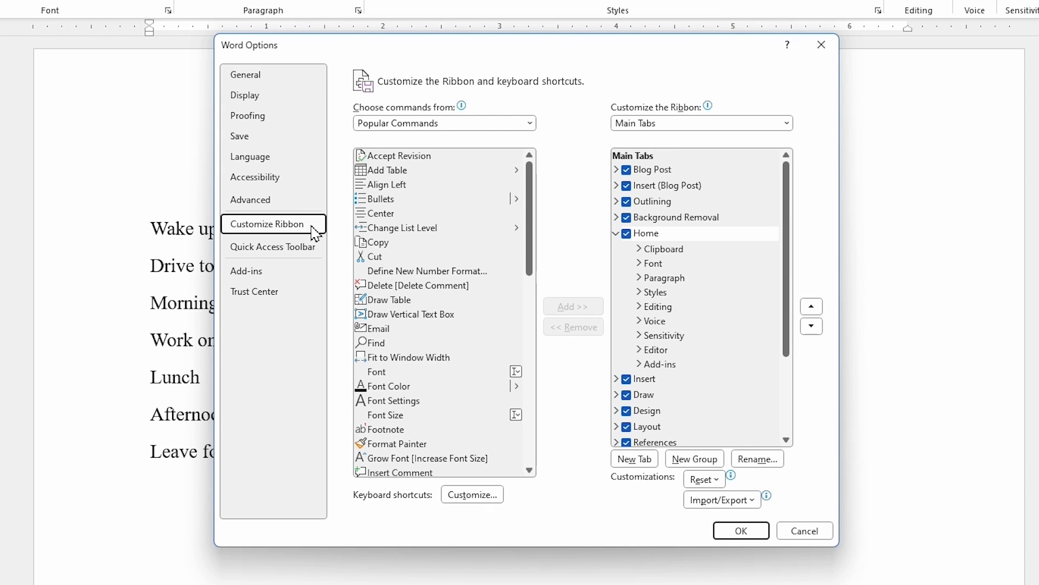
mouse_move(635, 131)
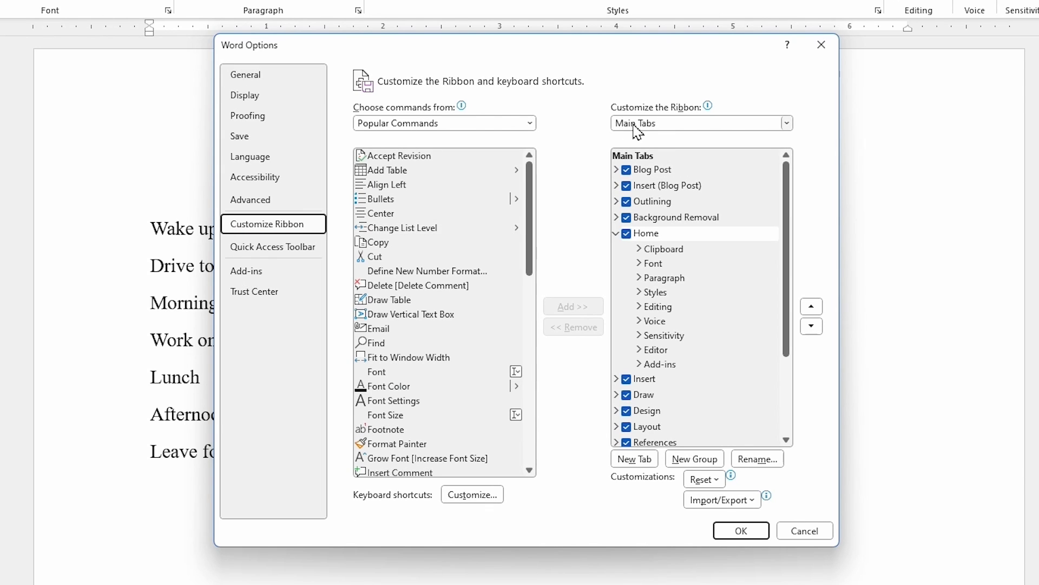
scroll(down, 3)
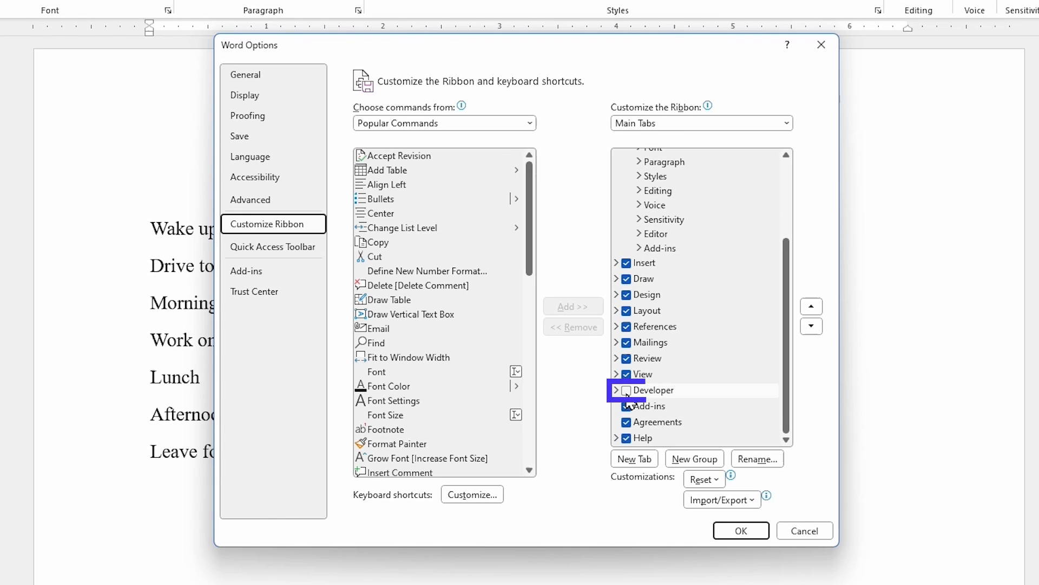
click(626, 389)
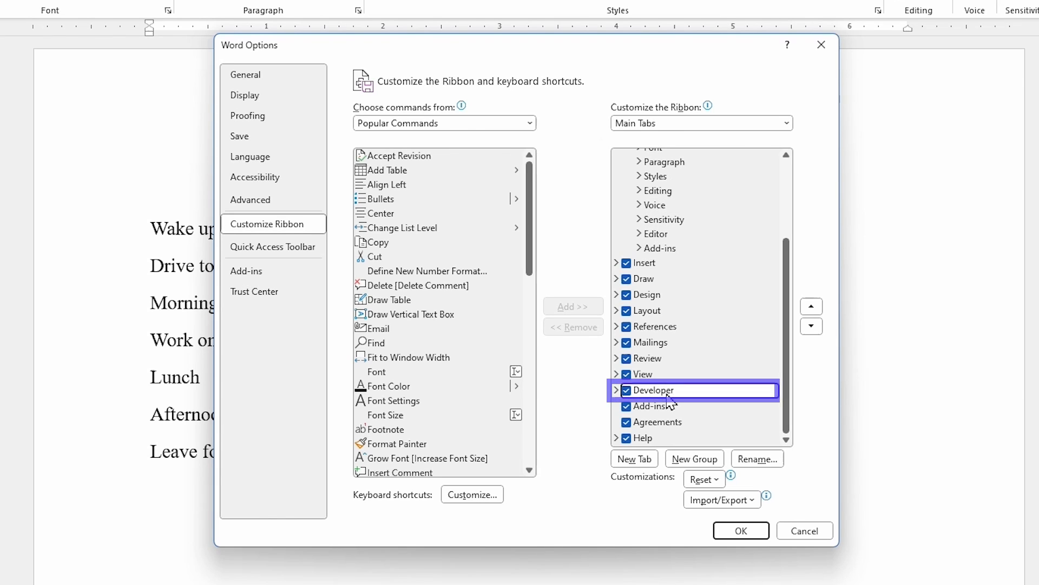
mouse_move(729, 540)
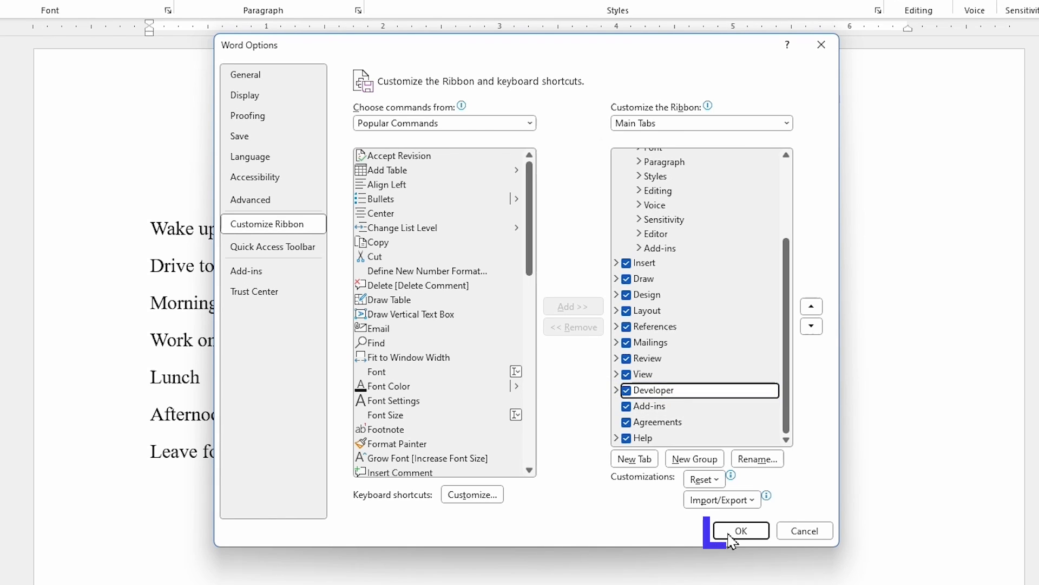
Insert a ticked Check Box Content Control before 'Wake up early and workout!'.
click(741, 530)
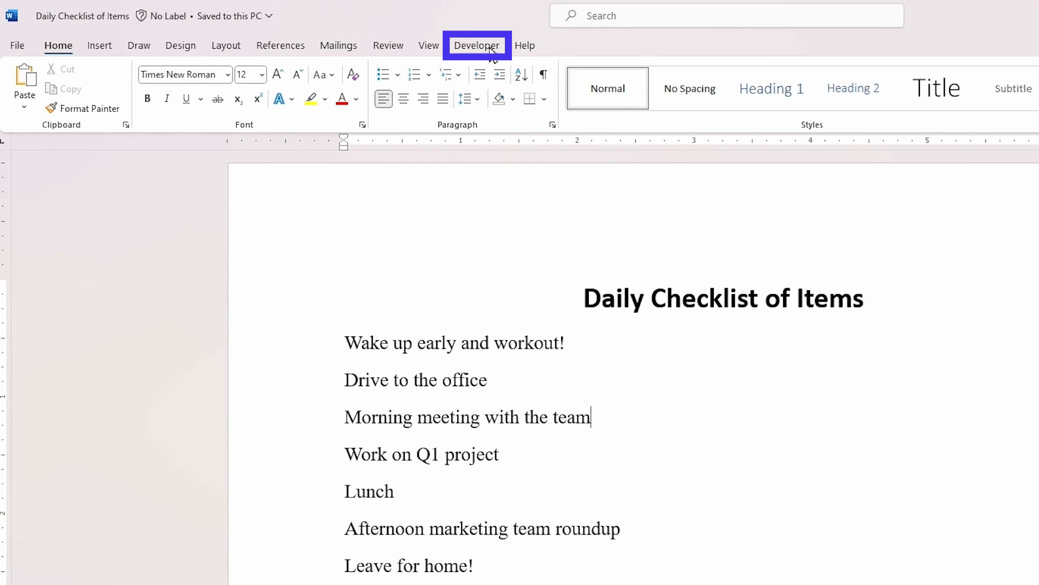
click(476, 45)
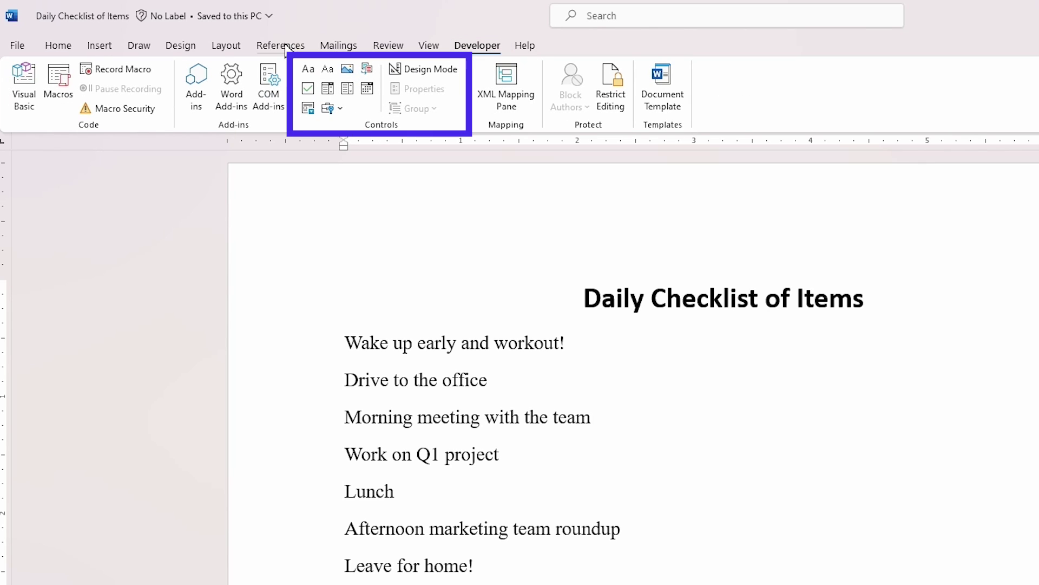
mouse_move(327, 92)
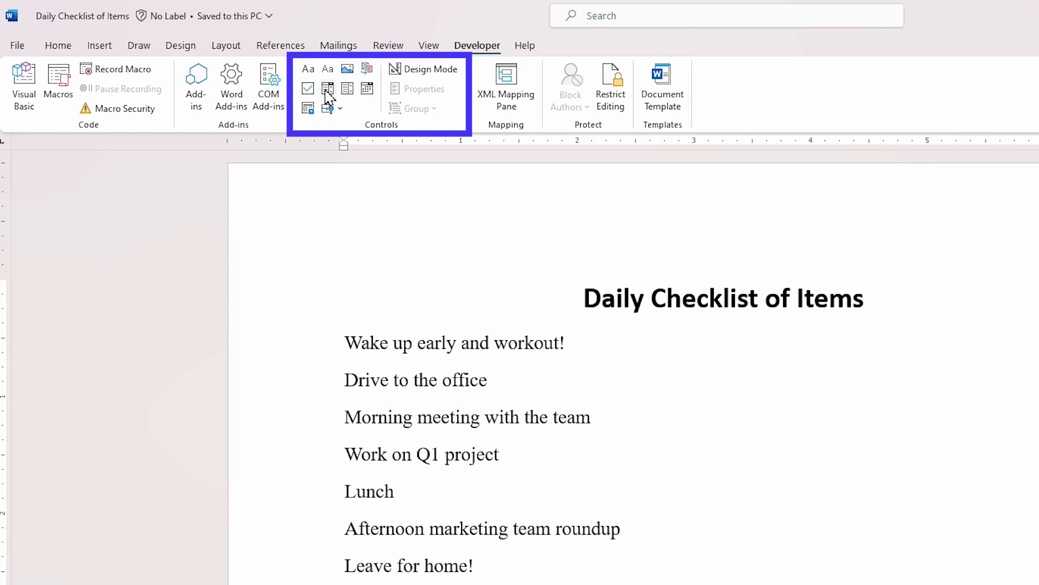
mouse_move(307, 86)
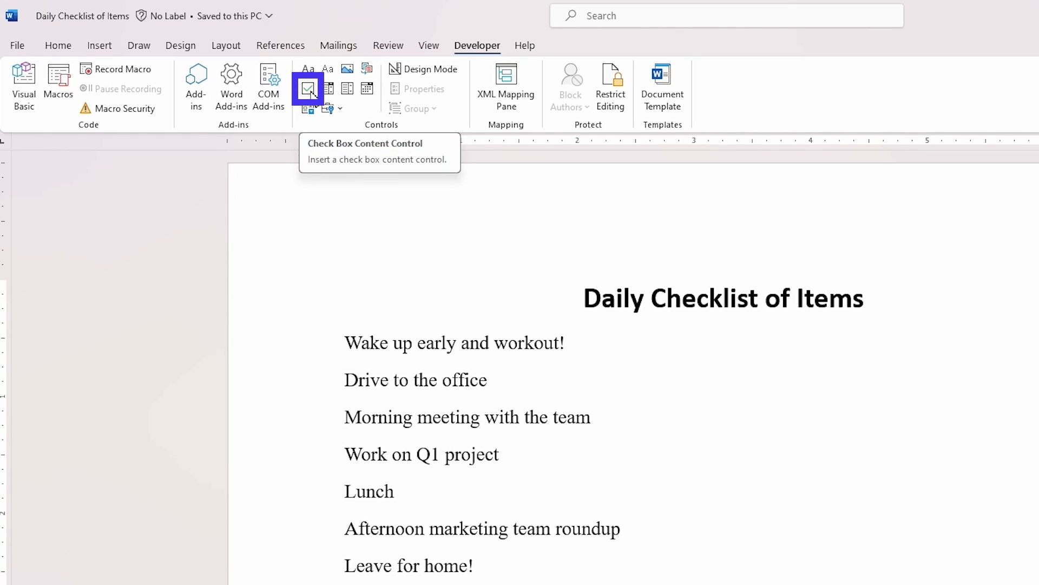
mouse_move(351, 342)
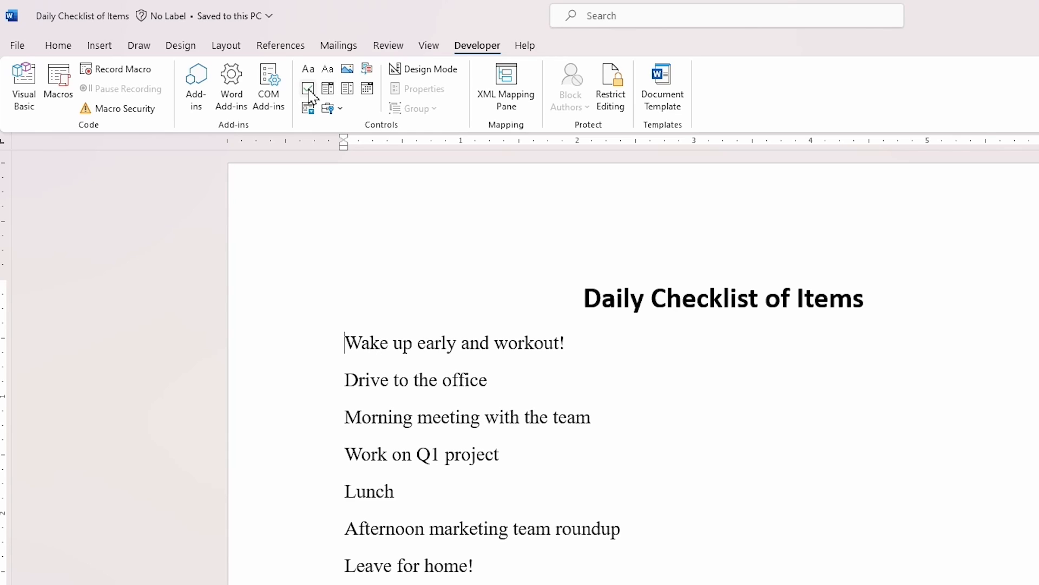
click(308, 88)
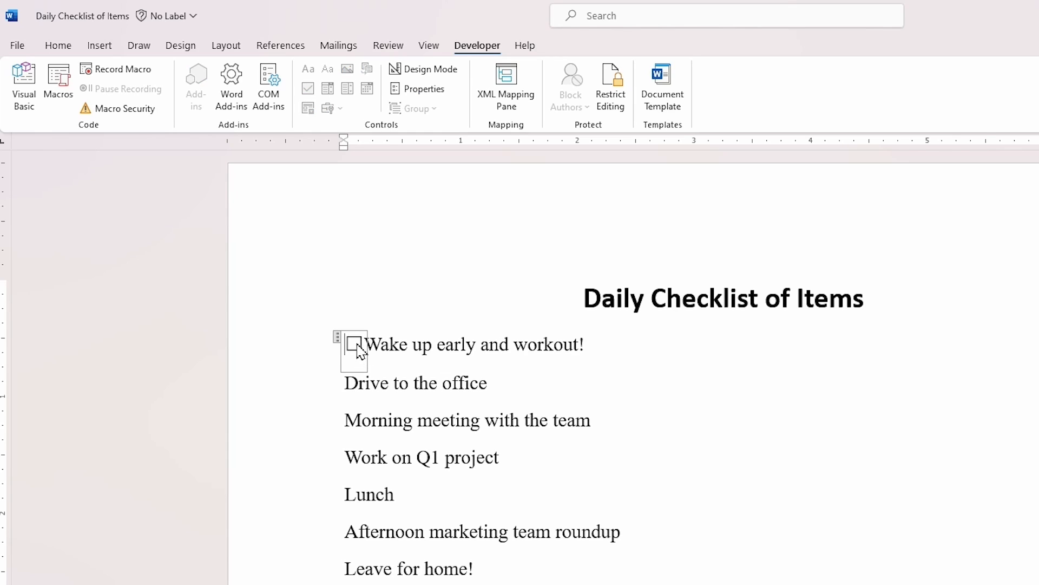
click(354, 344)
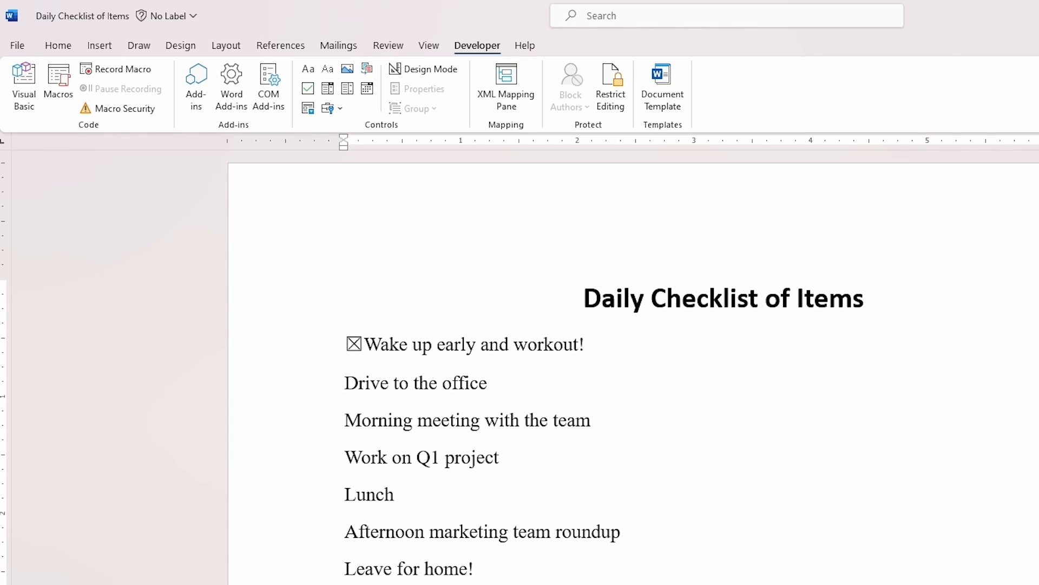
click(395, 494)
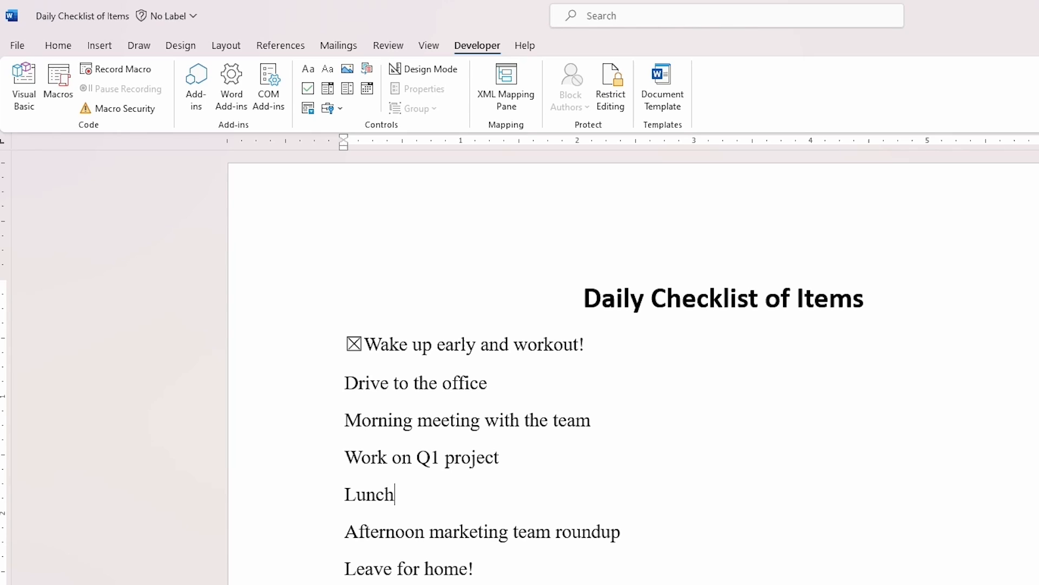
mouse_move(482, 465)
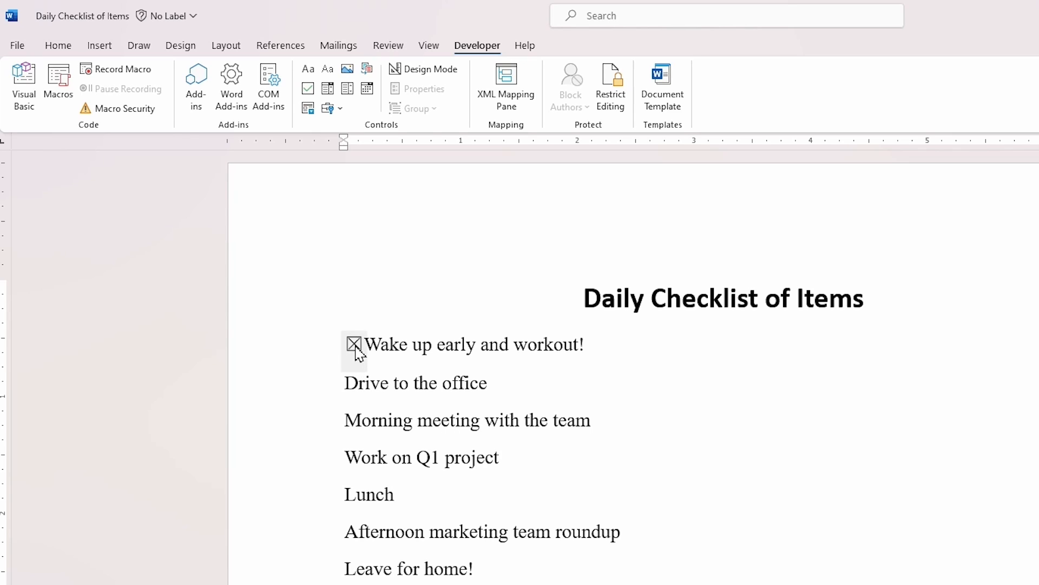
Untick the first checkbox and open its Content Control Properties.
click(354, 344)
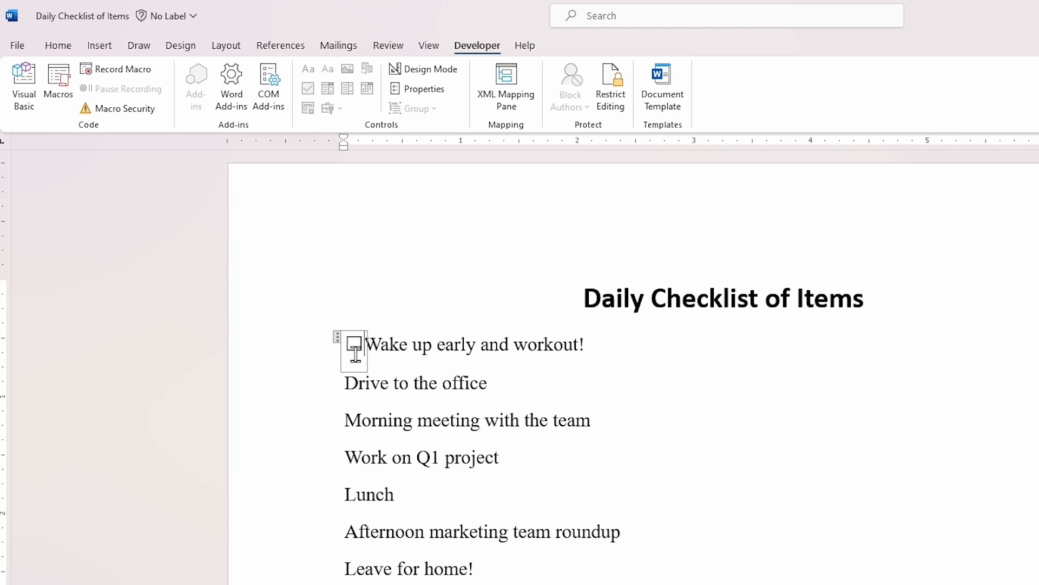
mouse_move(422, 89)
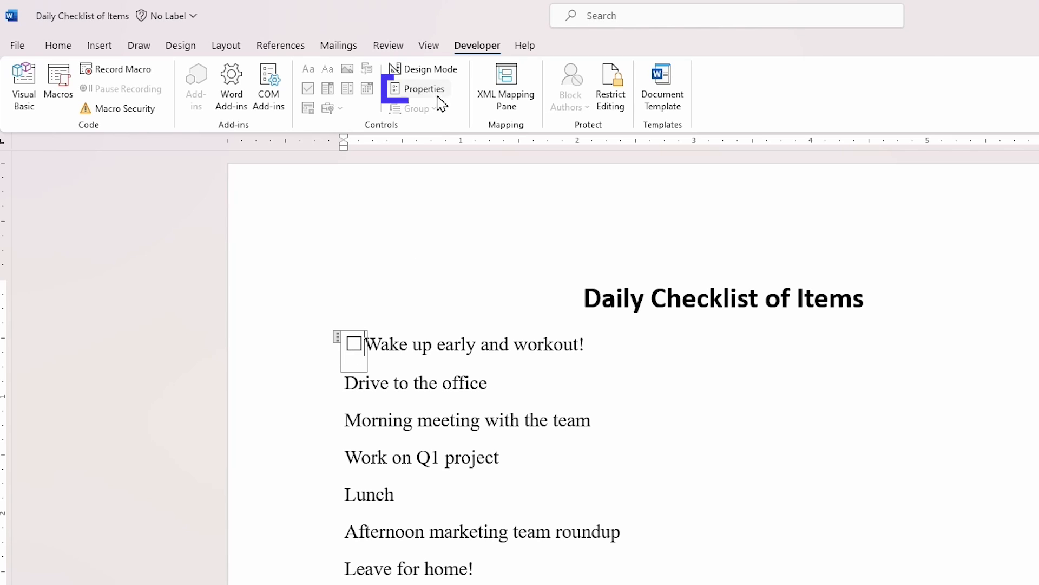
mouse_move(424, 89)
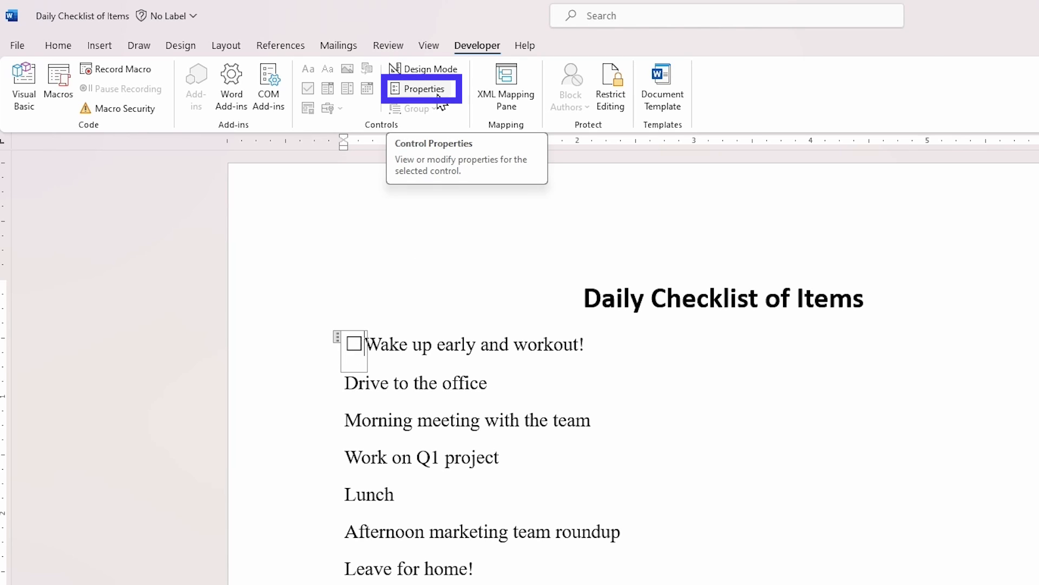
click(421, 88)
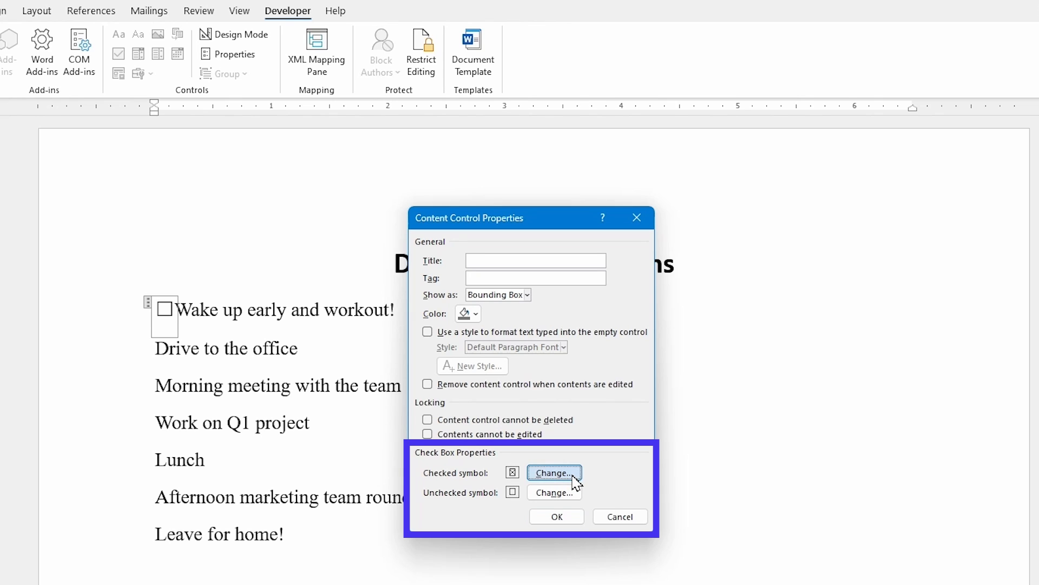
Set the checkbox's checked symbol to the Wingdings 2 ticked box and apply.
click(552, 472)
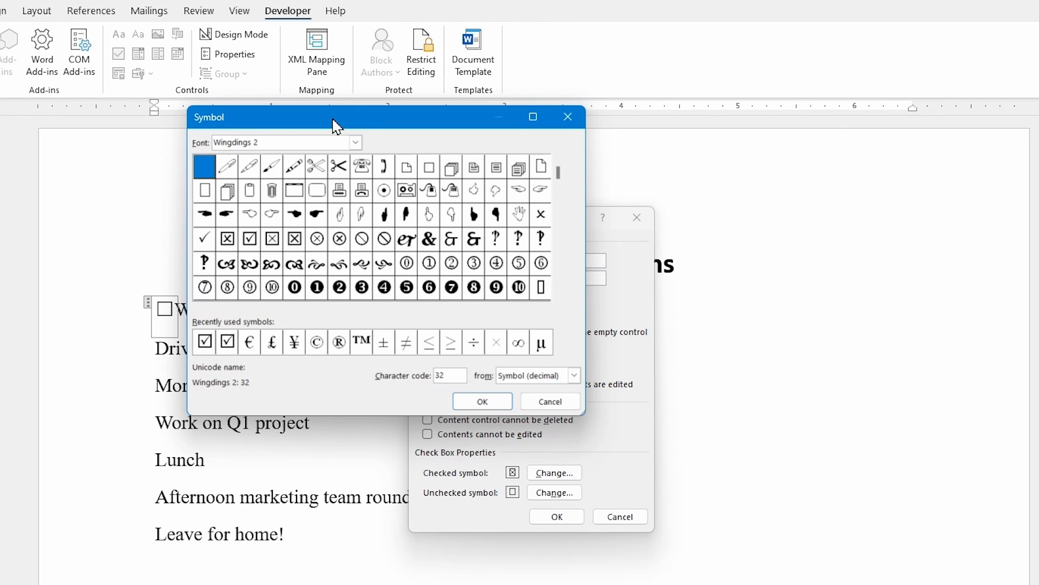
drag(335, 117, 354, 124)
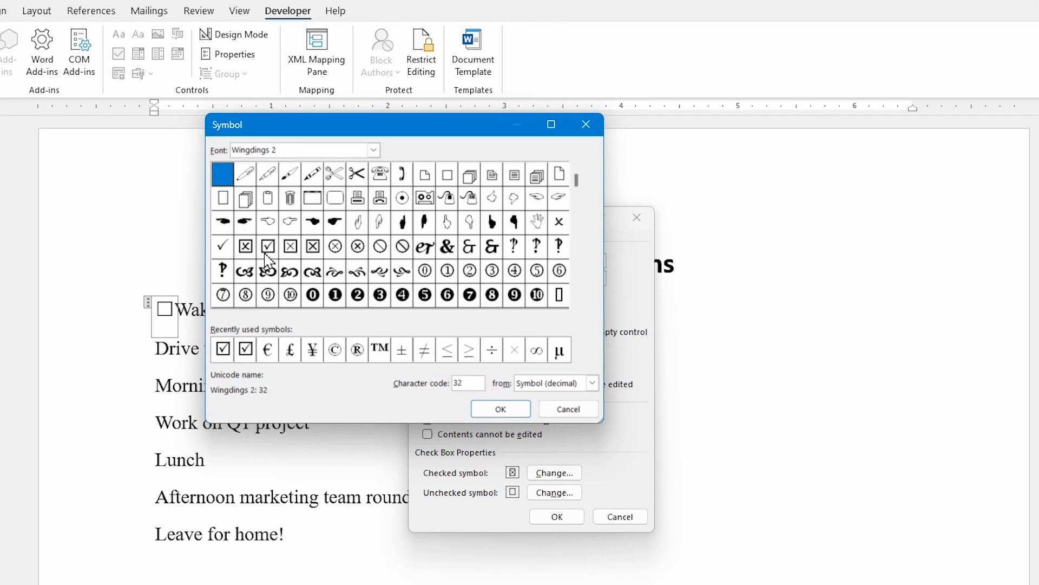
mouse_move(336, 253)
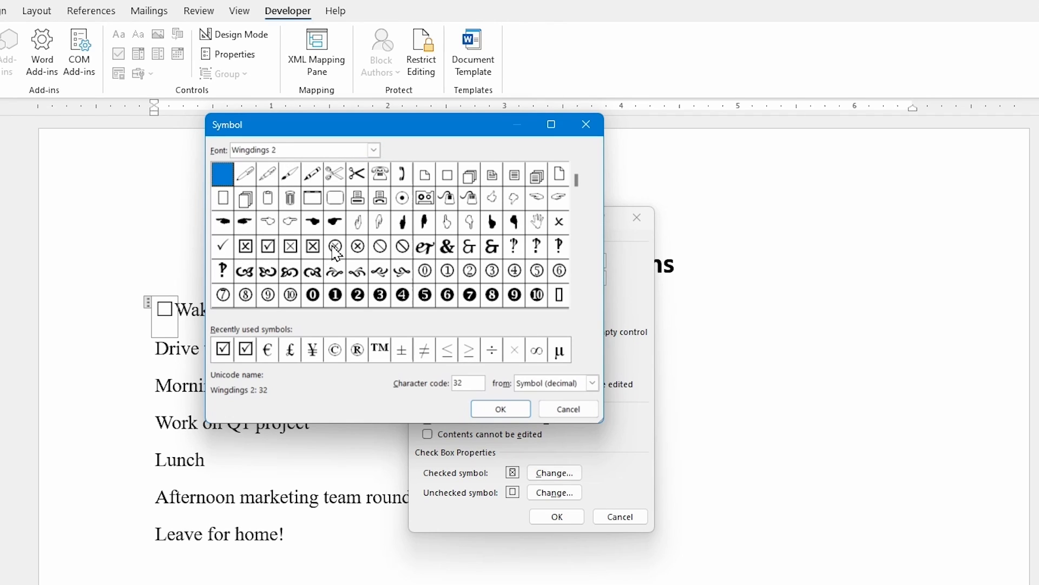
mouse_move(345, 257)
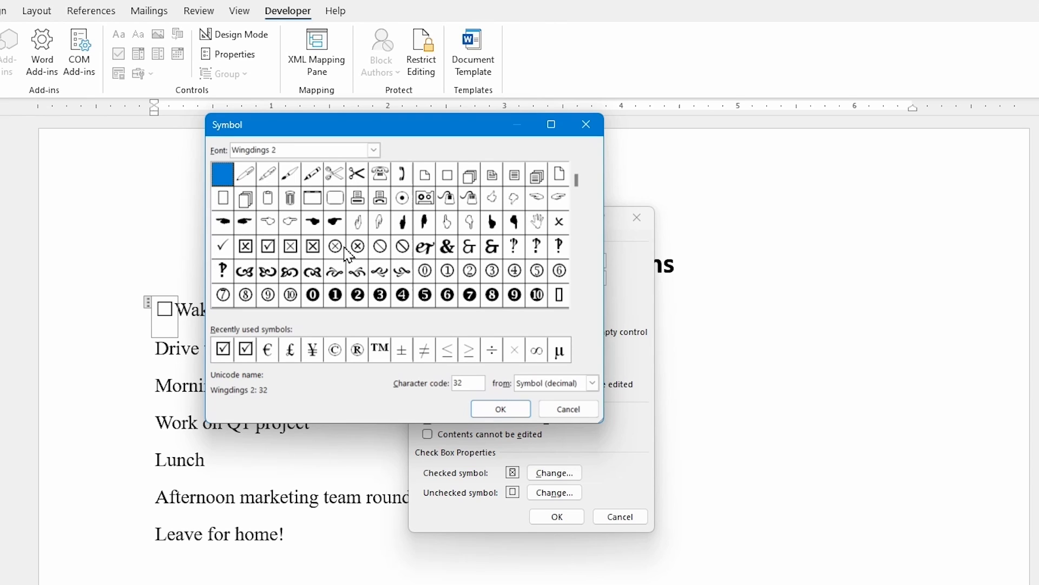
click(267, 245)
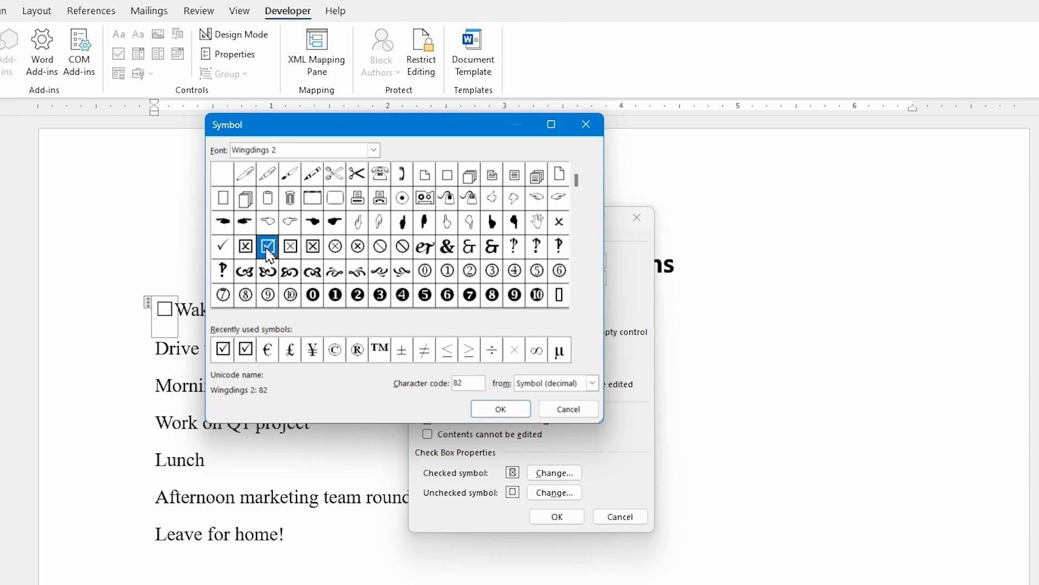
mouse_move(500, 409)
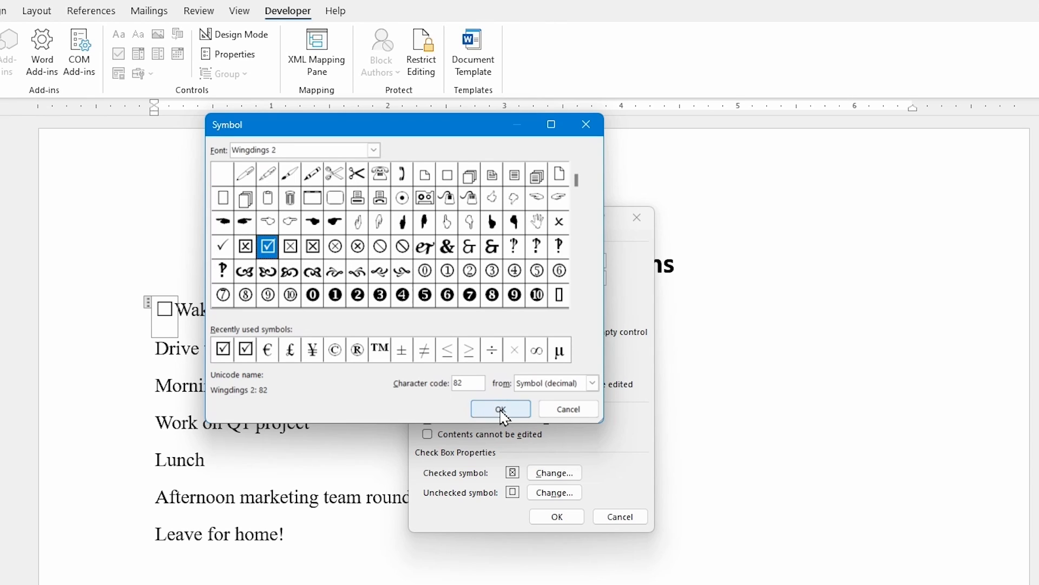
click(500, 408)
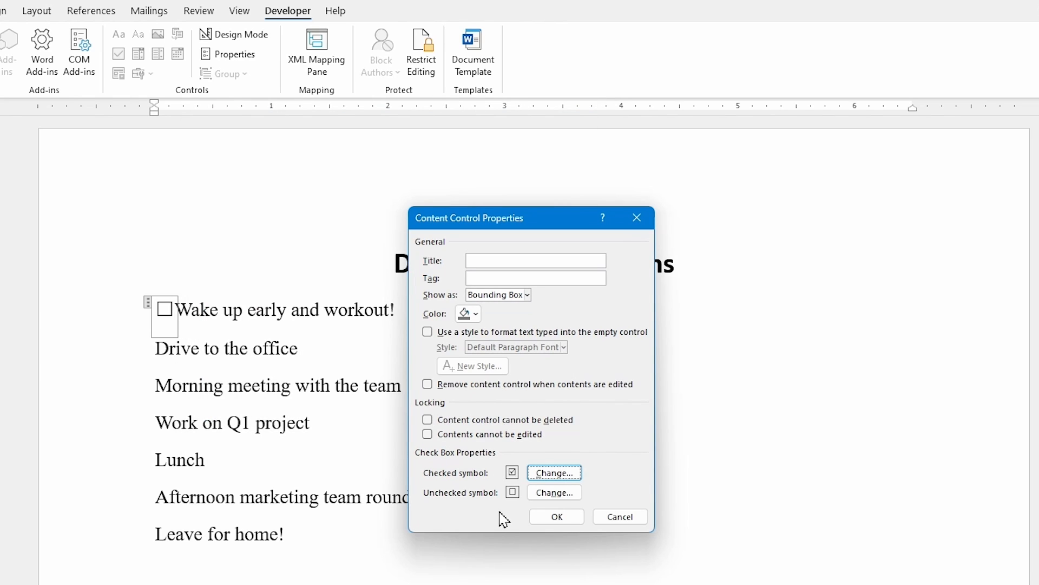
mouse_move(484, 513)
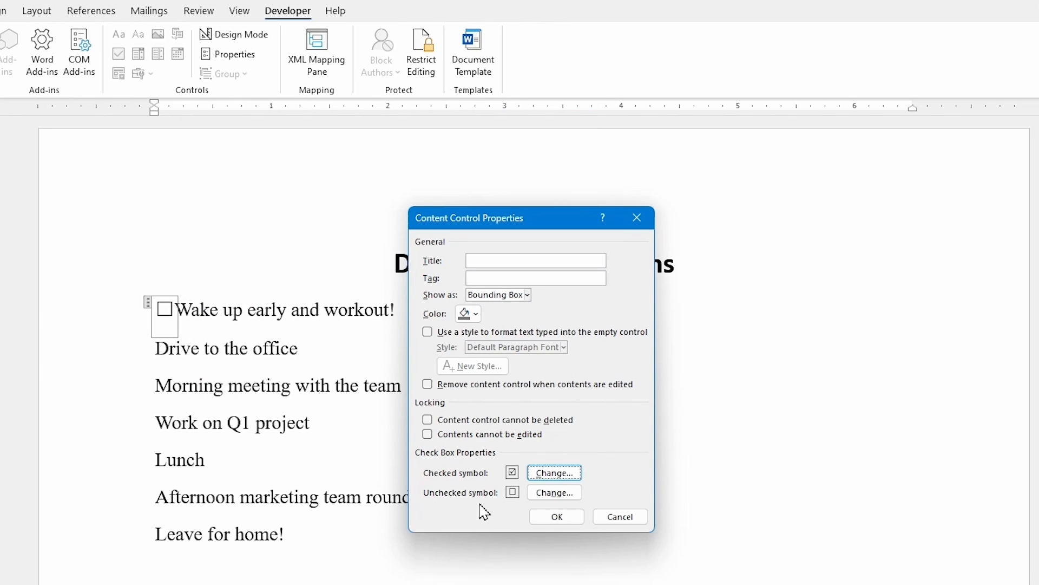
mouse_move(514, 475)
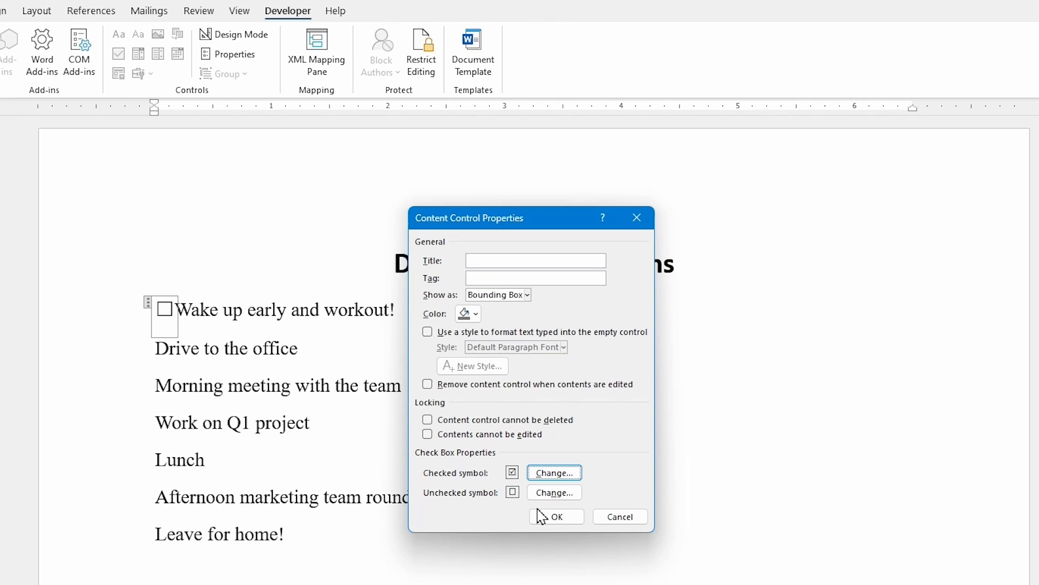
click(556, 516)
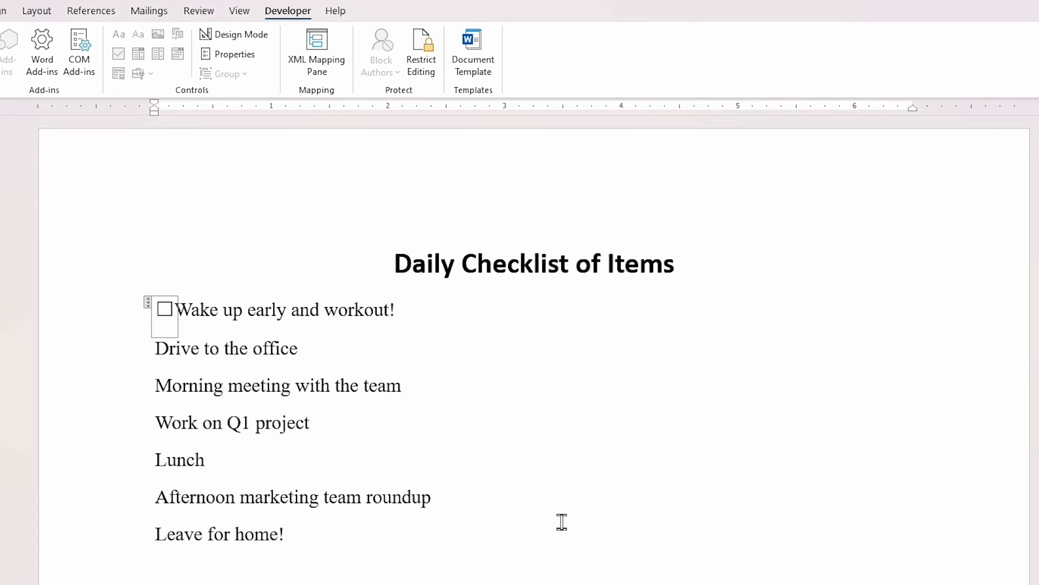
Tick and untick the first item's checkbox to test it.
click(165, 310)
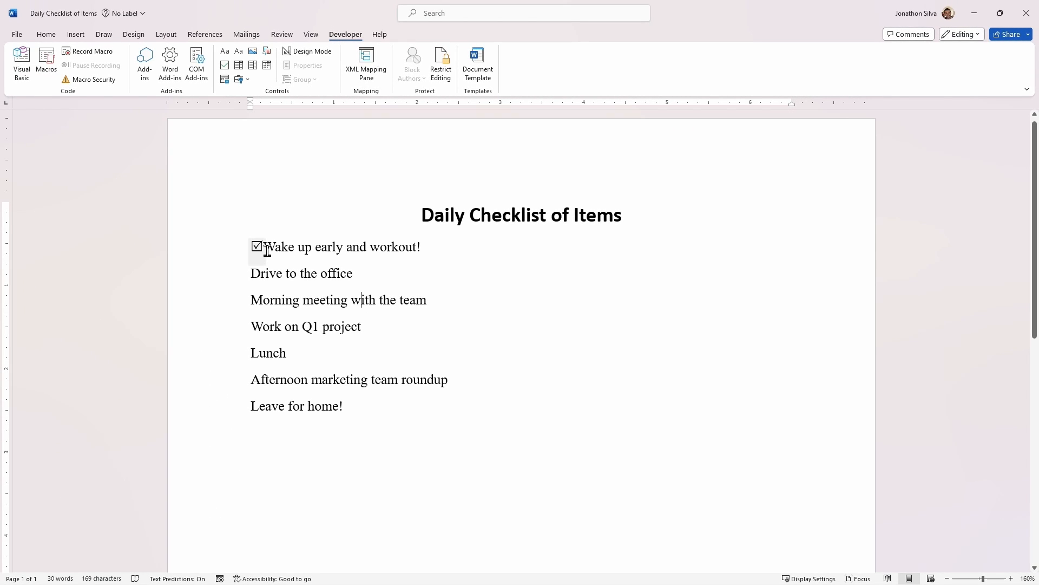
click(257, 247)
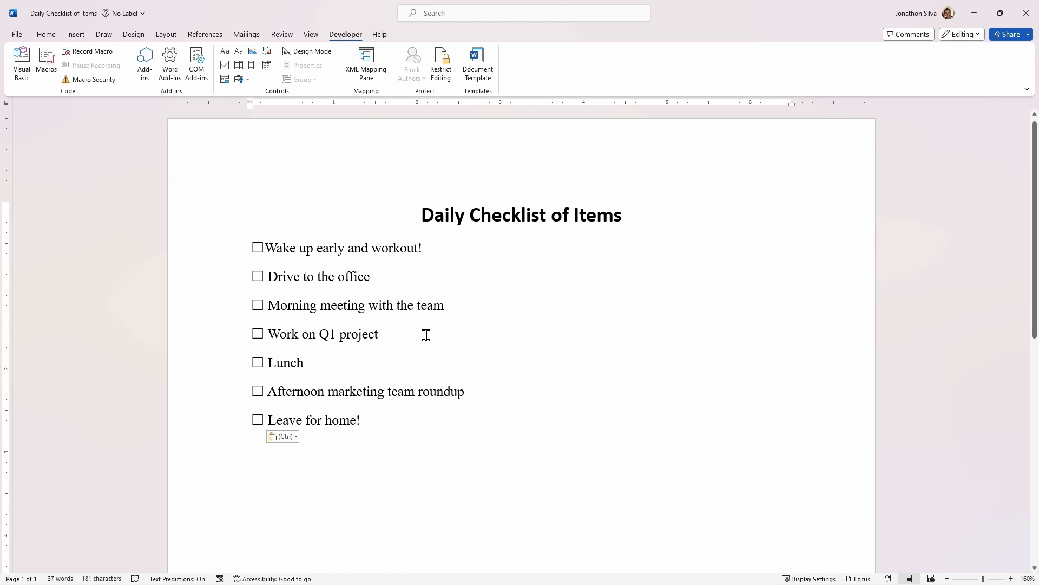
Tick the checkboxes for waking up, driving to the office, morning meeting and Q1 project.
click(258, 247)
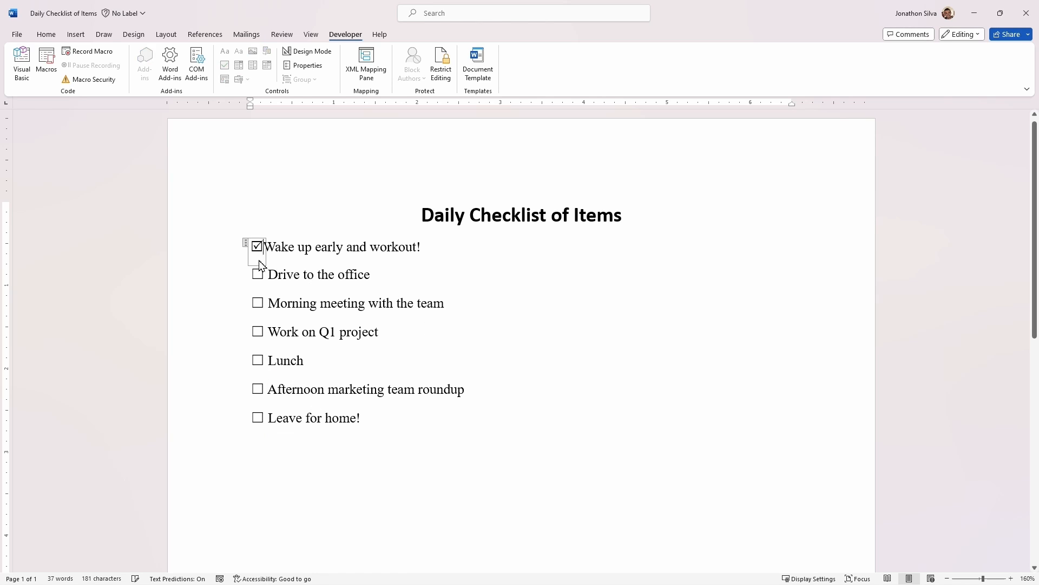
click(257, 274)
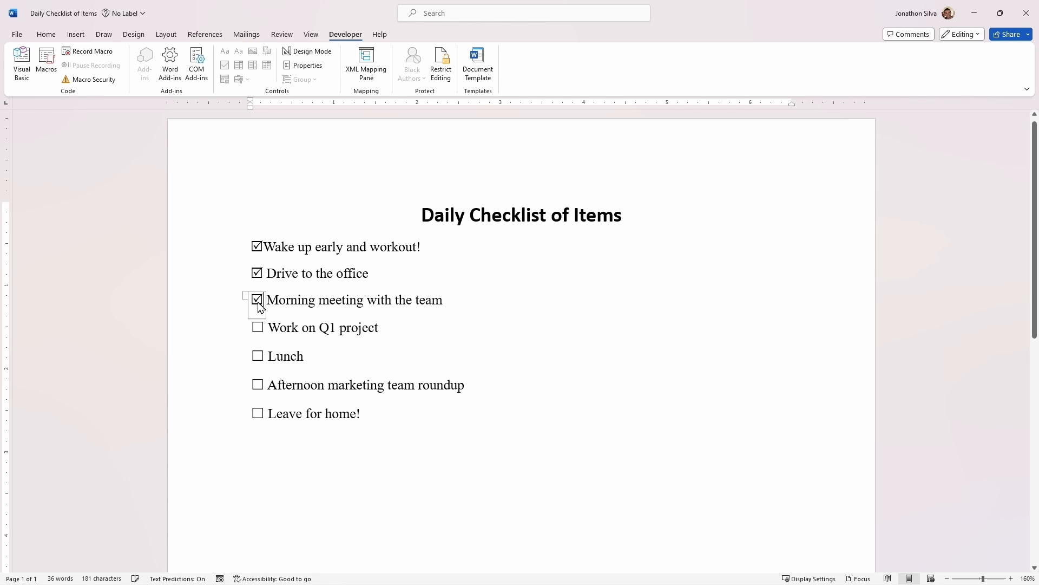
click(257, 327)
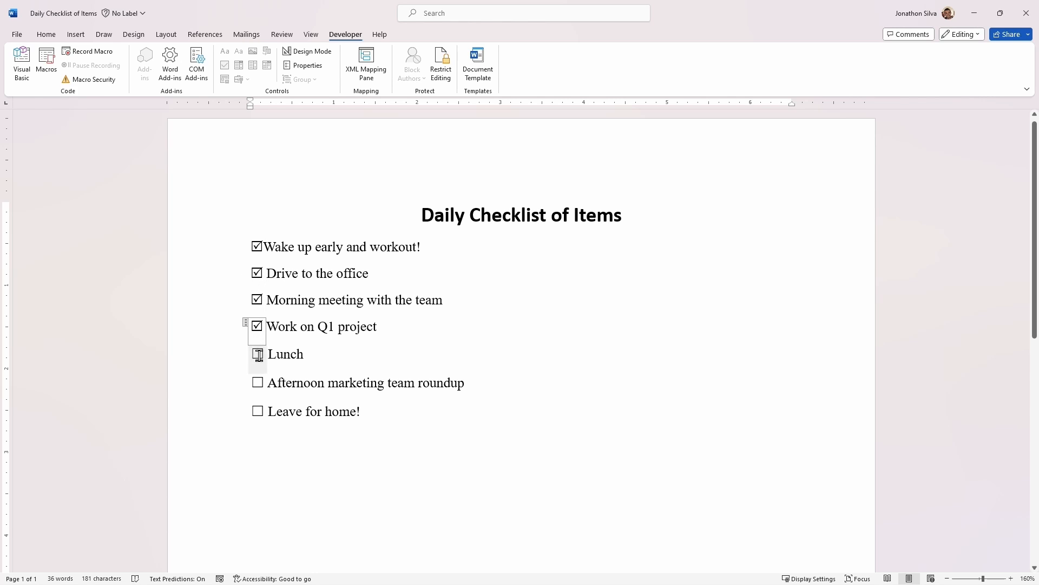
click(256, 353)
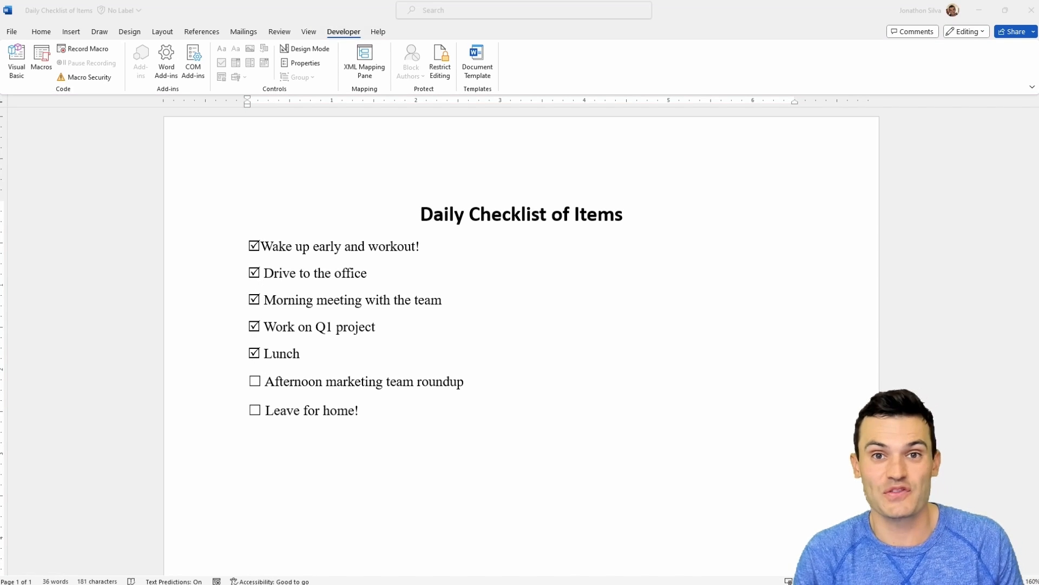